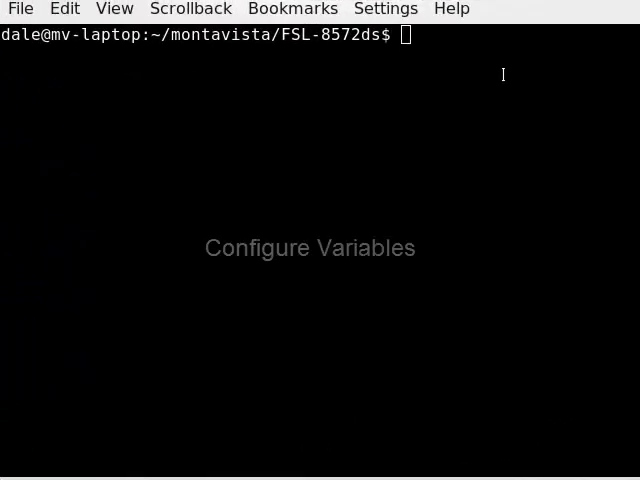
Start vi on conf/local.conf from the build directory shell prompt
{"action": "type", "text": "v"}
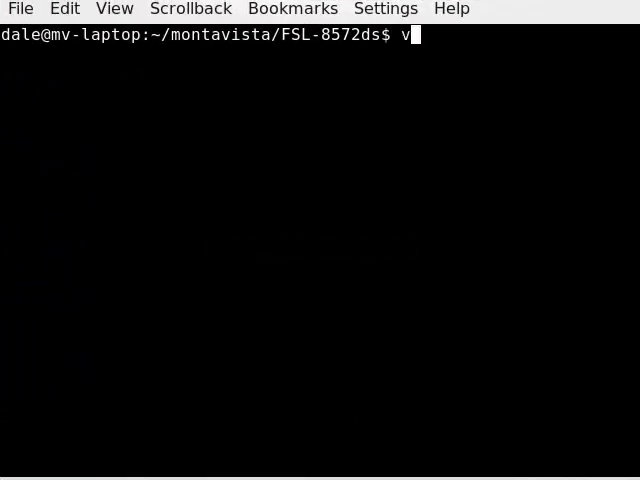
{"action": "type", "text": "i conf/local.conf"}
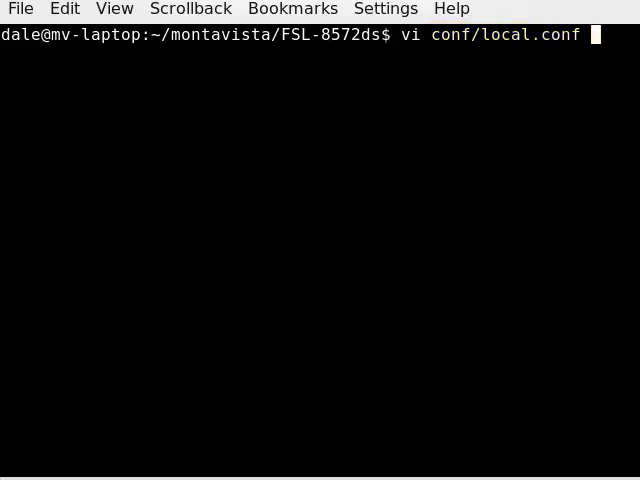
{"action": "key", "text": "Return"}
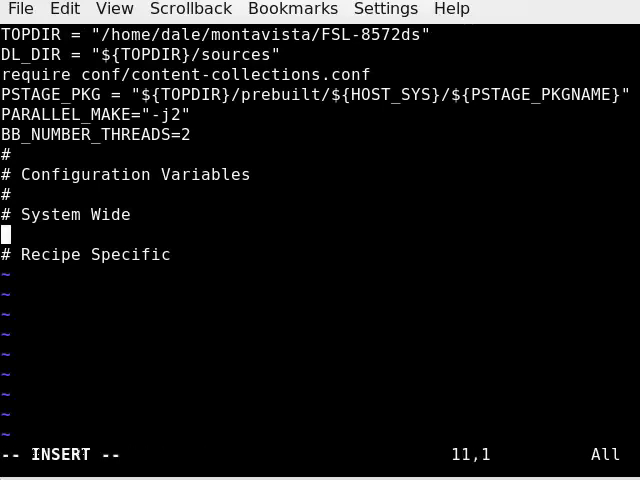
Add CFLAGS += " -Wall" under the System Wide heading
{"action": "type", "text": "CFL"}
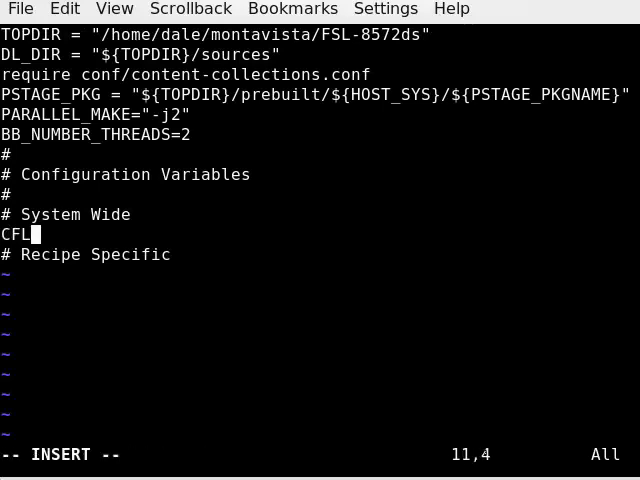
{"action": "type", "text": "AGS +"}
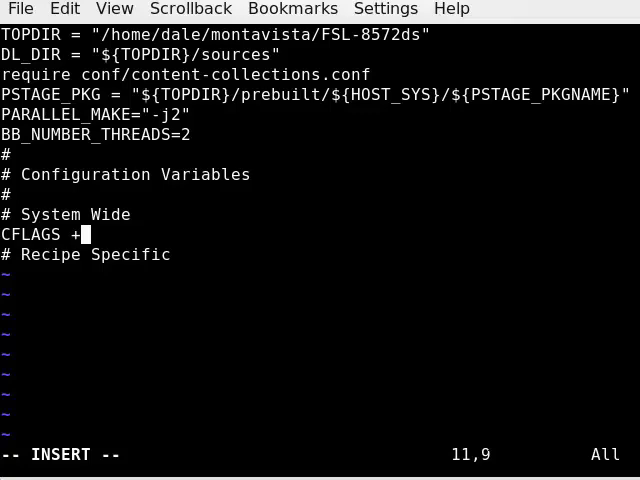
{"action": "type", "text": "= \""}
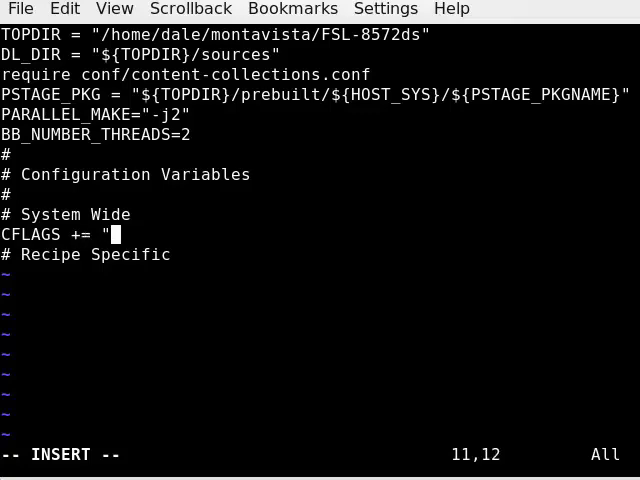
{"action": "type", "text": "-Wall\""}
{"action": "type", "text": "C"}
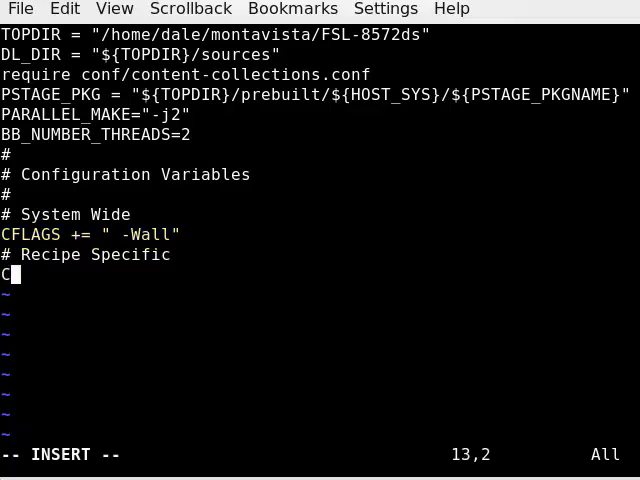
Add CFLAGS_ncurses += " -Wall" under the Recipe Specific heading
{"action": "type", "text": "FLAGS_N"}
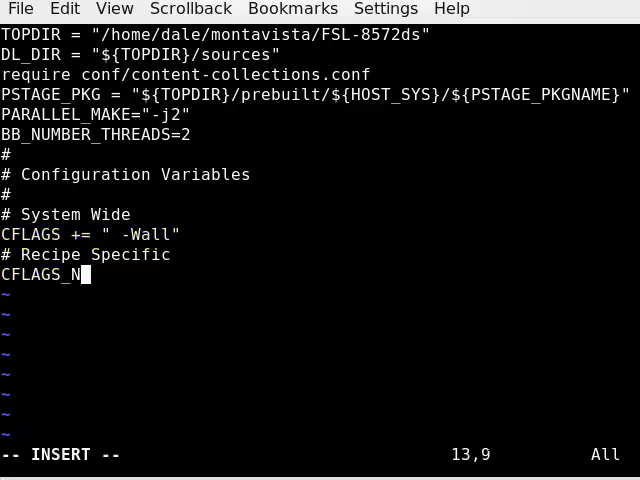
{"action": "type", "text": "ncurses"}
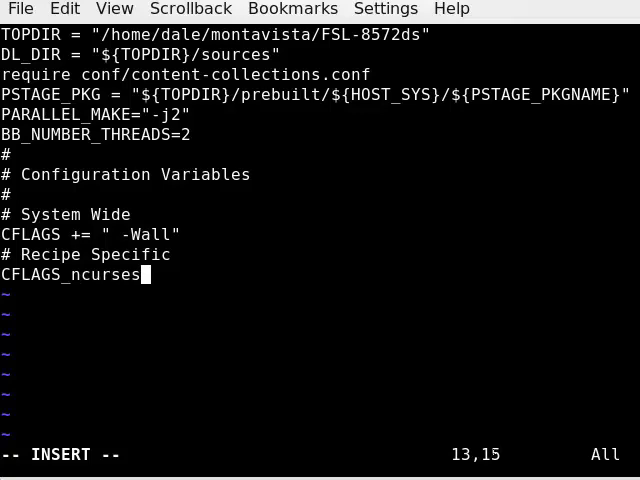
{"action": "type", "text": "+= \""}
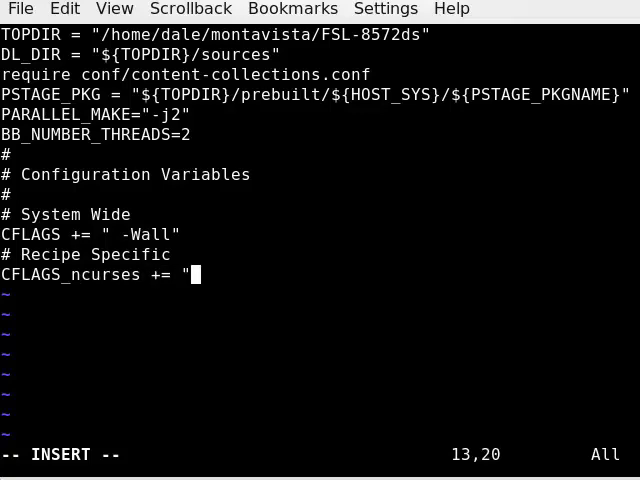
{"action": "type", "text": "-Wall\""}
{"action": "left_click", "coordinate": [320, 455]}
{"action": "type", "text": ":wq"}
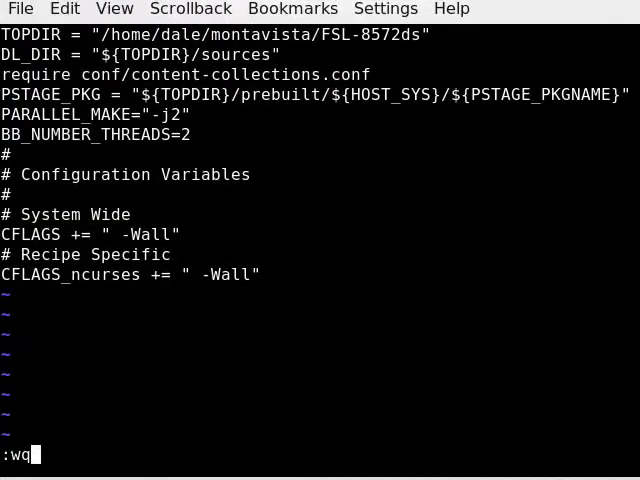
Write and quit local.conf, then run bitbake default-image at the shell
{"action": "key", "text": "Return"}
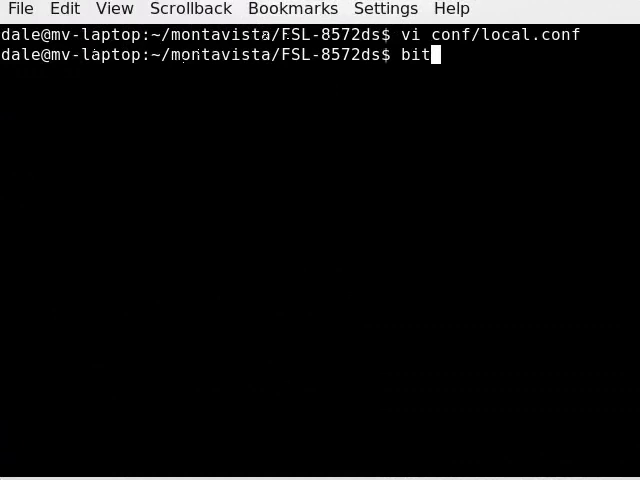
{"action": "type", "text": "ake d"}
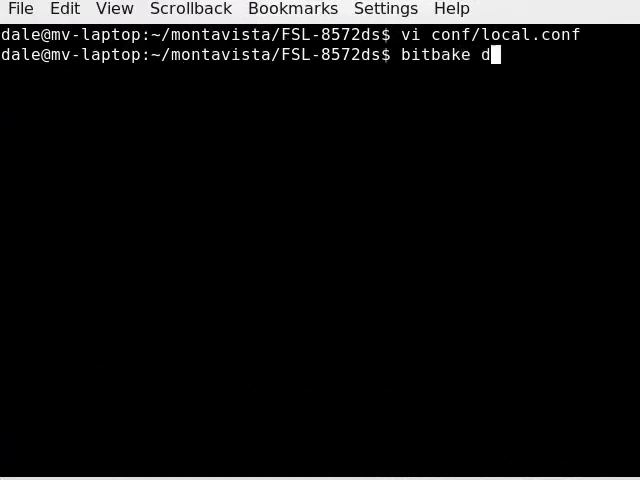
{"action": "type", "text": "efault-im"}
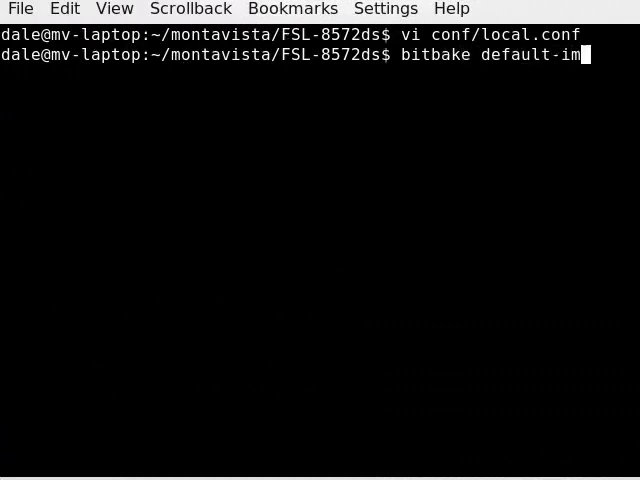
{"action": "key", "text": "Return"}
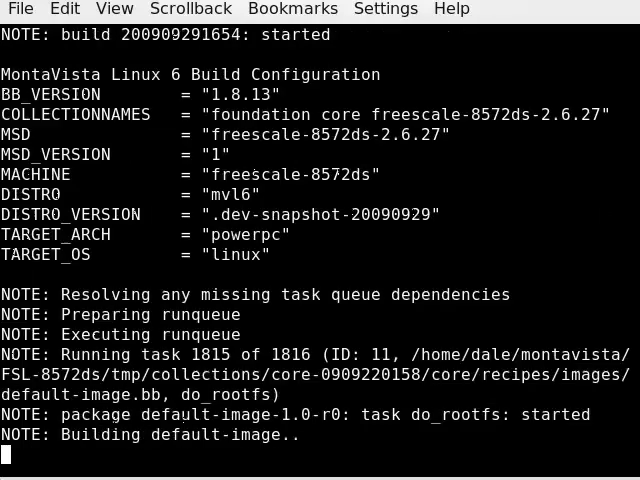
{"action": "scroll", "scroll_direction": "down", "scroll_amount": 3}
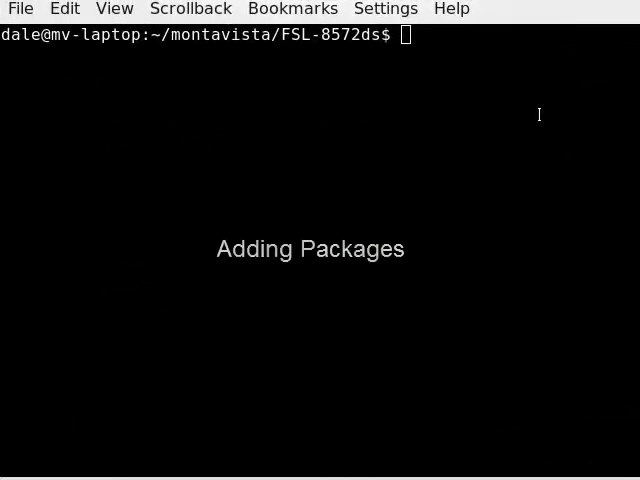
Reopen conf/local.conf in vi to edit the Package Addition section
{"action": "type", "text": "vi"}
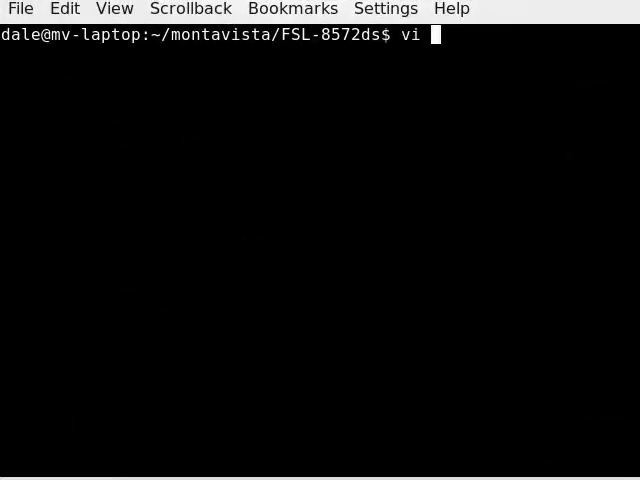
{"action": "type", "text": "conf/local.conf"}
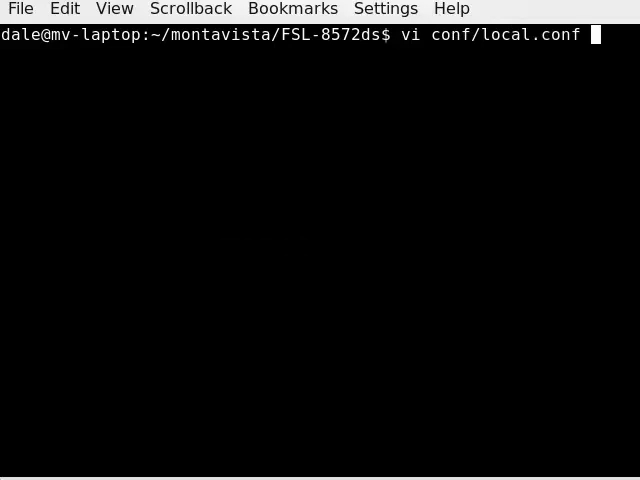
{"action": "key", "text": "Return"}
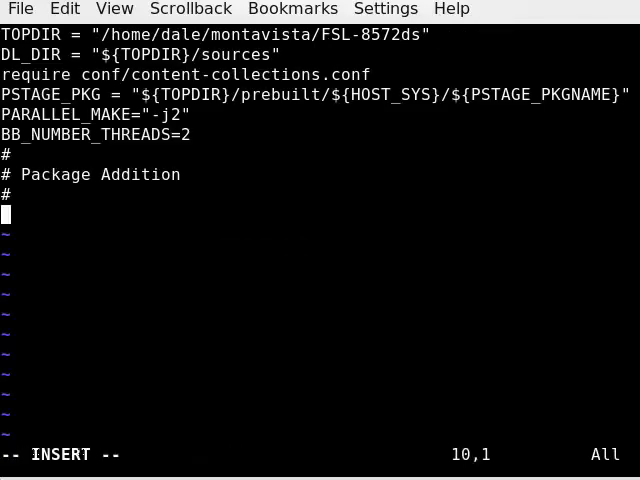
Add IMAGE_INSTALL_append = " ntp" under Package Addition and enter :wq
{"action": "type", "text": "IMAGE_I"}
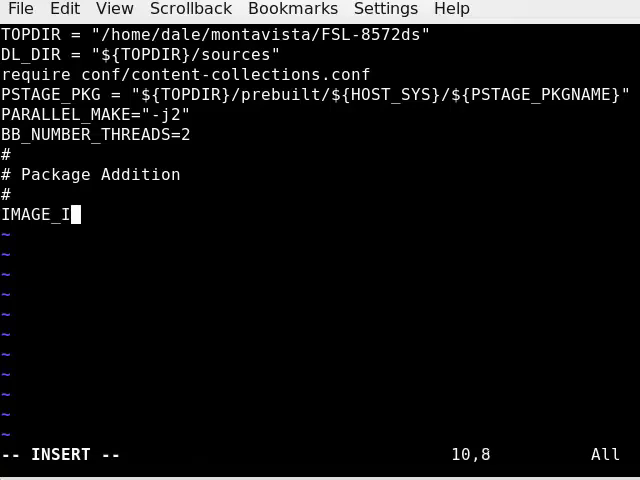
{"action": "type", "text": "NSTALL_"}
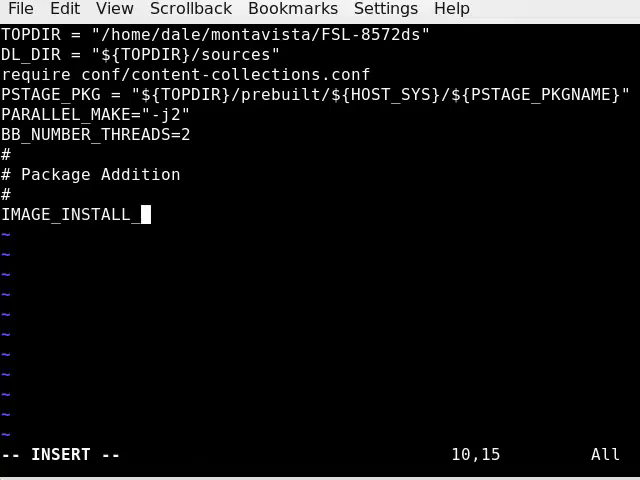
{"action": "type", "text": "append = \" n"}
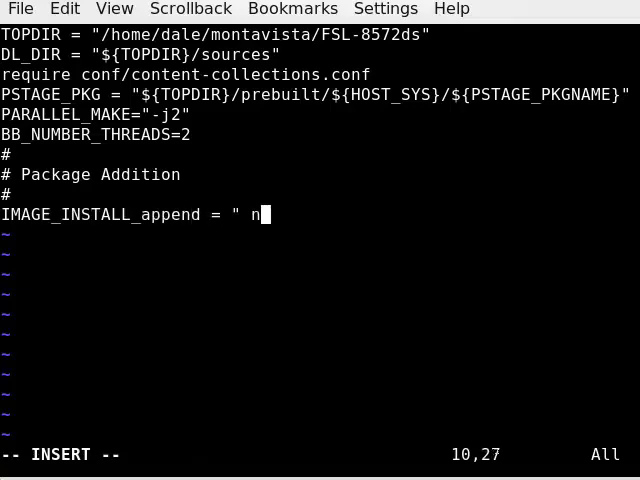
{"action": "type", "text": "tp"}
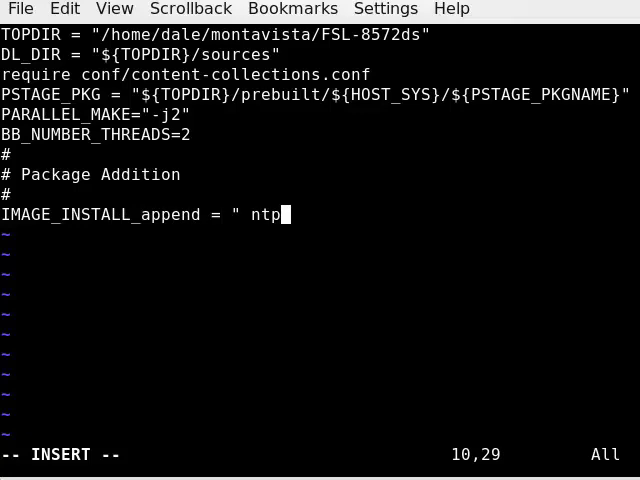
{"action": "type", "text": ":wq"}
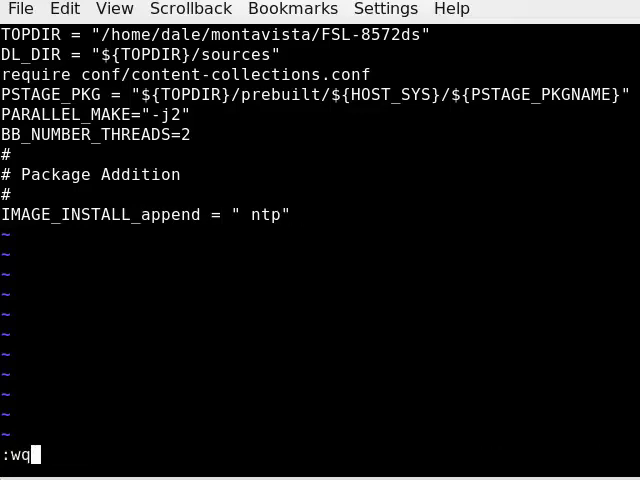
Write and quit local.conf, then enter the bitbake default-image command
{"action": "key", "text": "Return"}
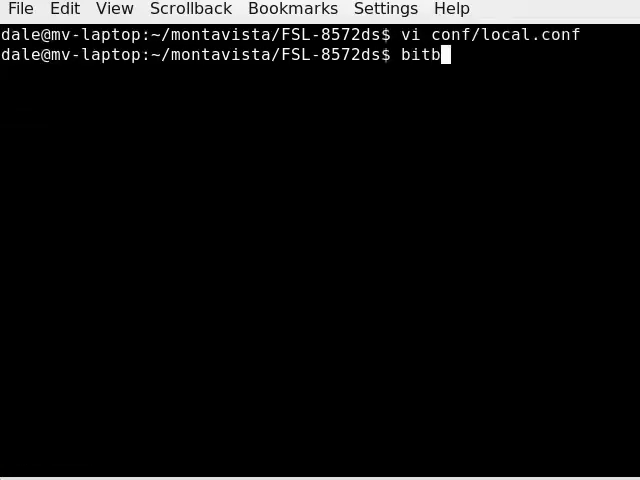
{"action": "type", "text": "ake defau"}
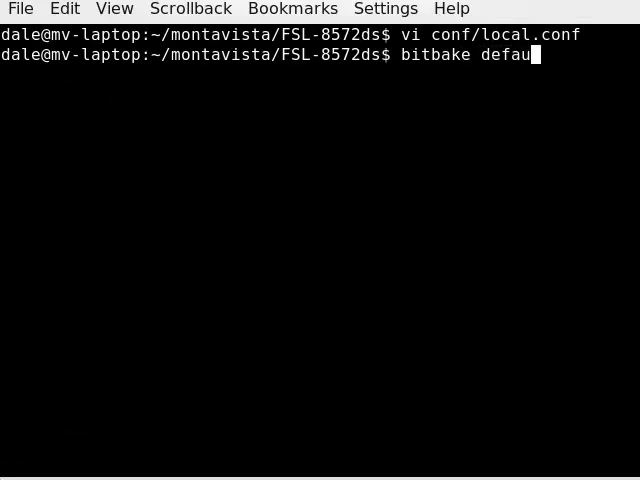
{"action": "type", "text": "lt-image"}
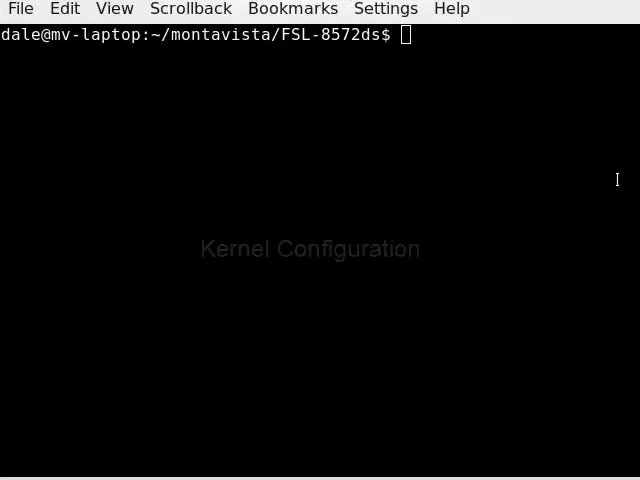
Reopen conf/local.conf in vi to edit the Kernel Configuration section
{"action": "type", "text": "v"}
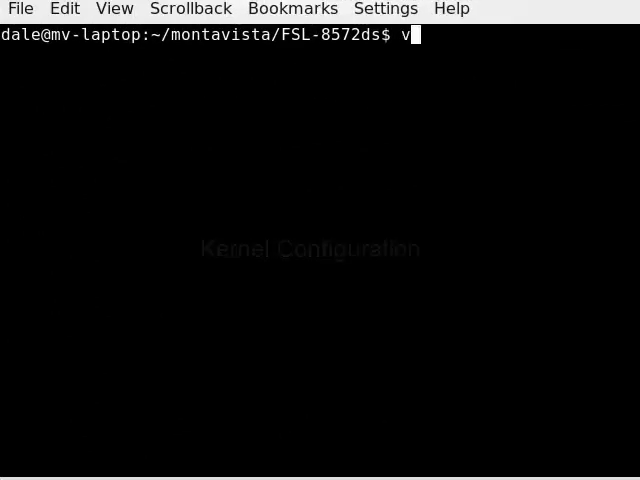
{"action": "type", "text": "i conf/l"}
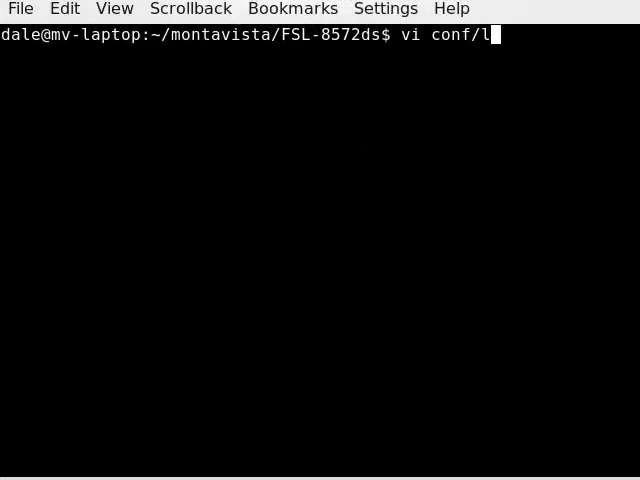
{"action": "key", "text": "Return"}
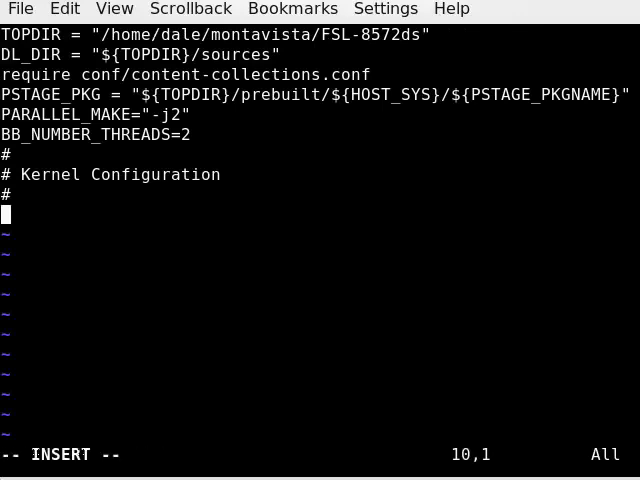
Add KERNEL_CONFIG_KGDB = "y" under the Kernel Configuration heading
{"action": "type", "text": "KERNEL_"}
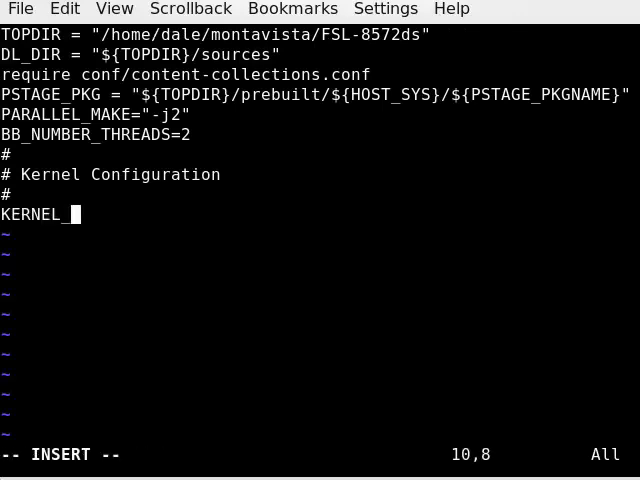
{"action": "type", "text": "CONFIG_KGDB"}
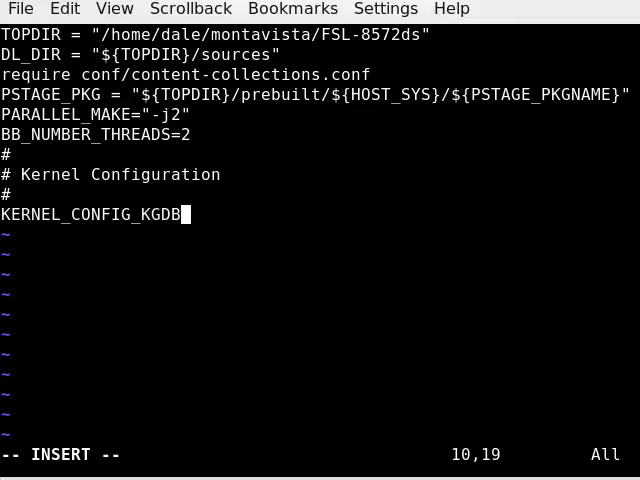
{"action": "type", "text": "= \"y\""}
{"action": "type", "text": "bitba"}
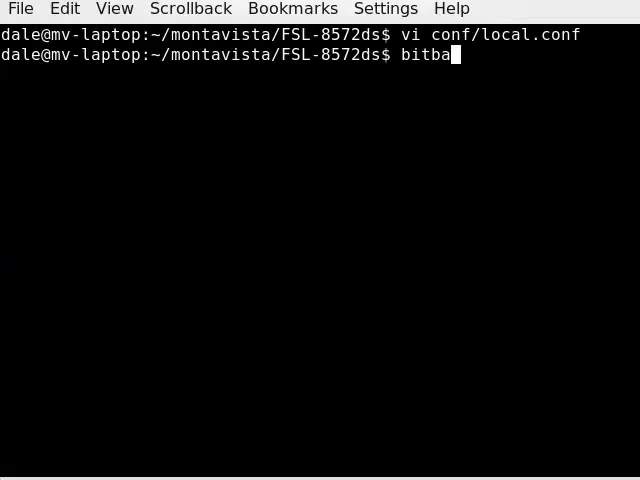
Enter the bitbake default-image command at the shell prompt
{"action": "type", "text": "ke defaul"}
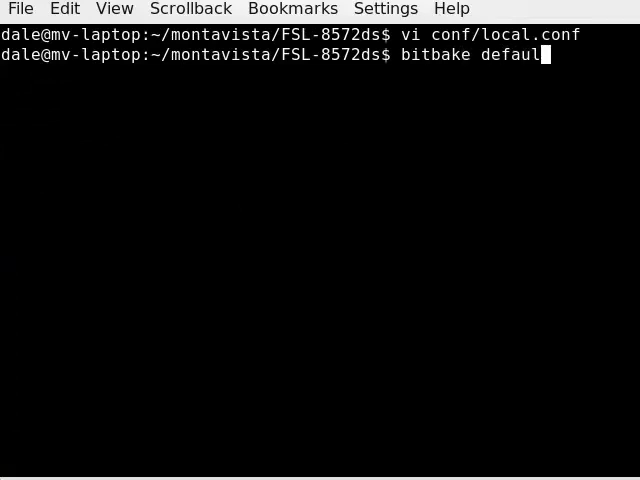
{"action": "type", "text": "t-image"}
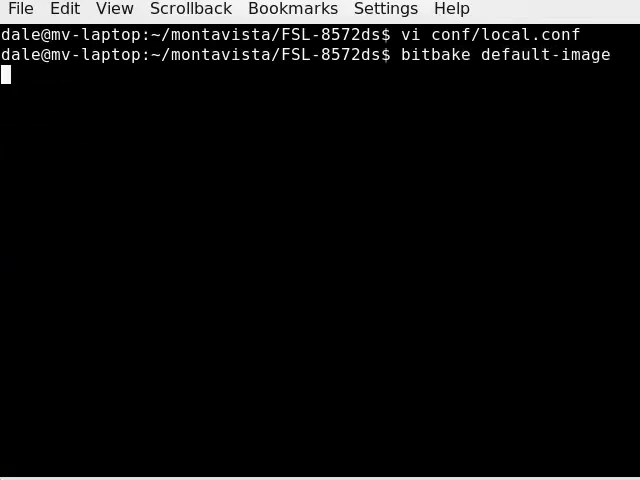